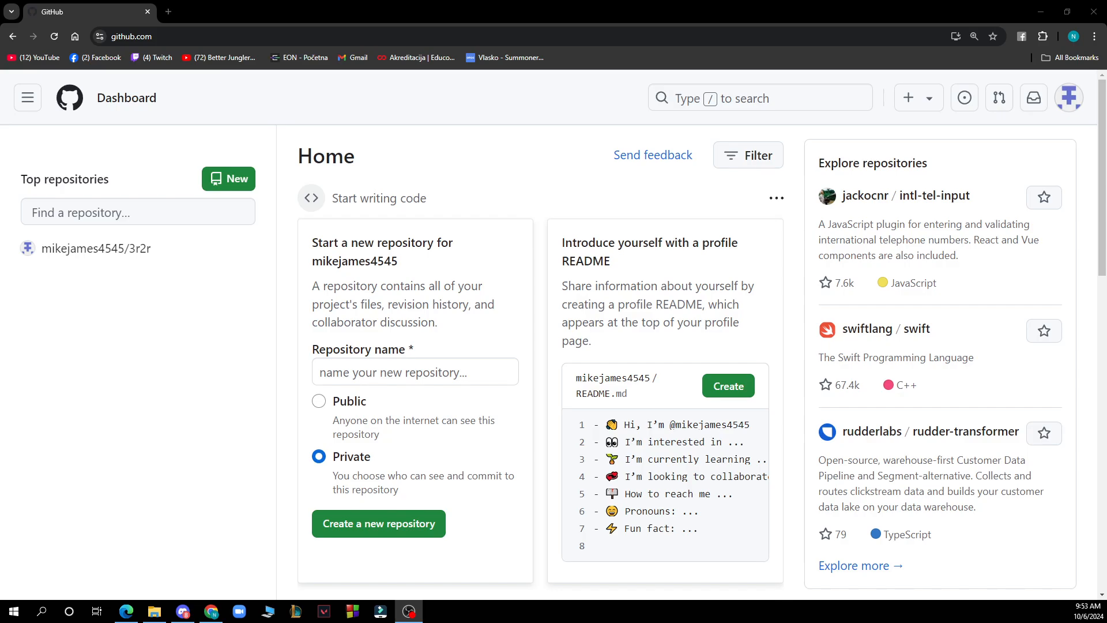
mouse_move(619, 220)
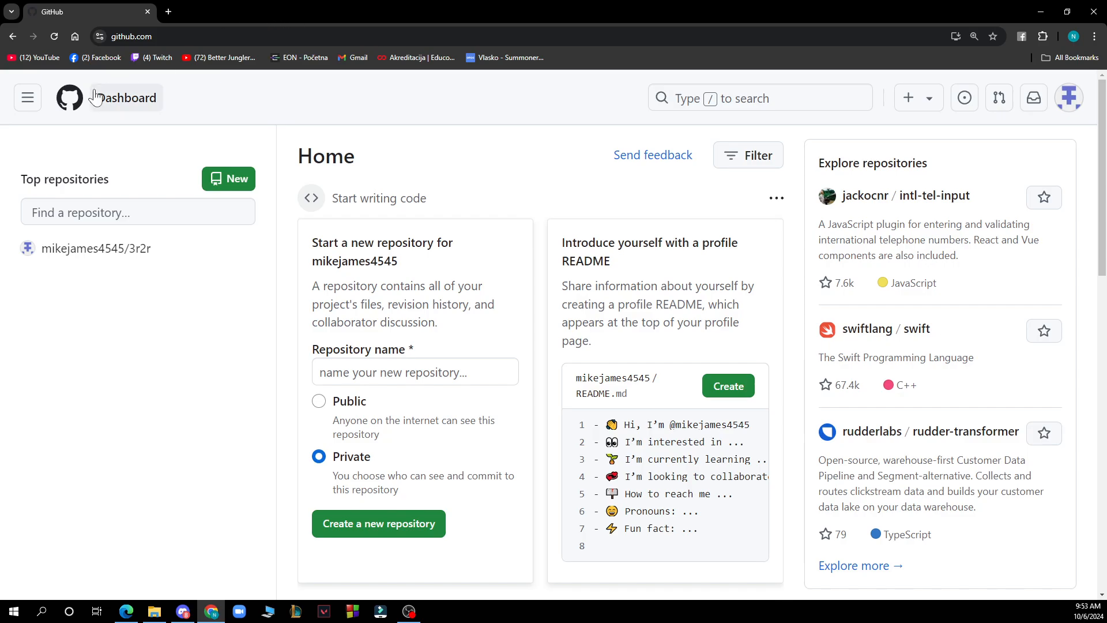
From the dashboard, check the avatar menu and open the 3r2r repository under Top repositories
click(26, 96)
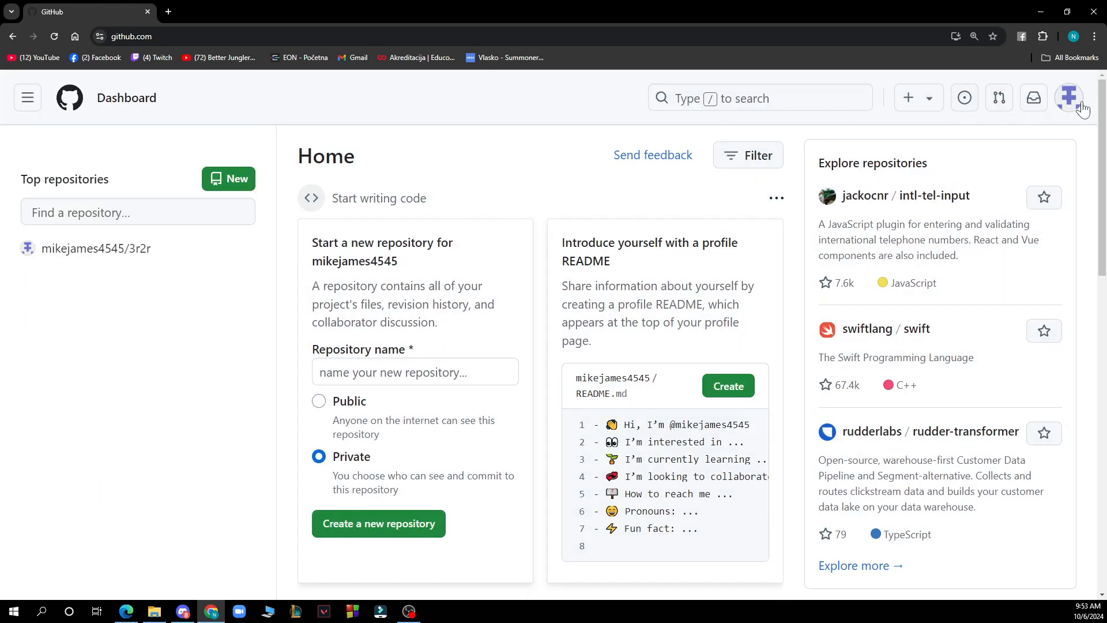
click(1068, 97)
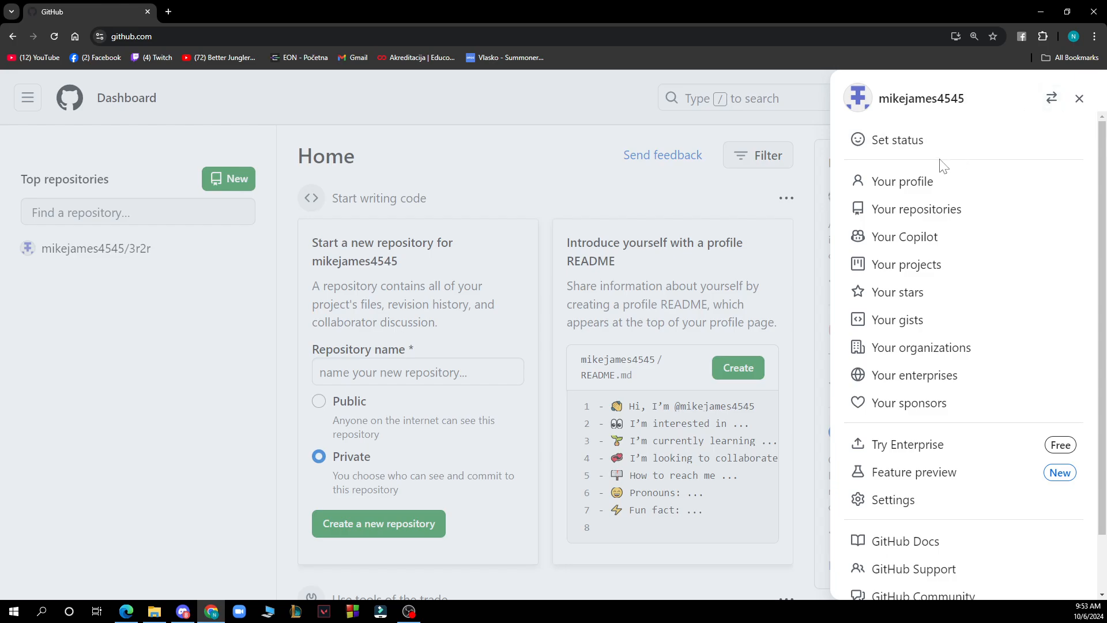
mouse_move(918, 209)
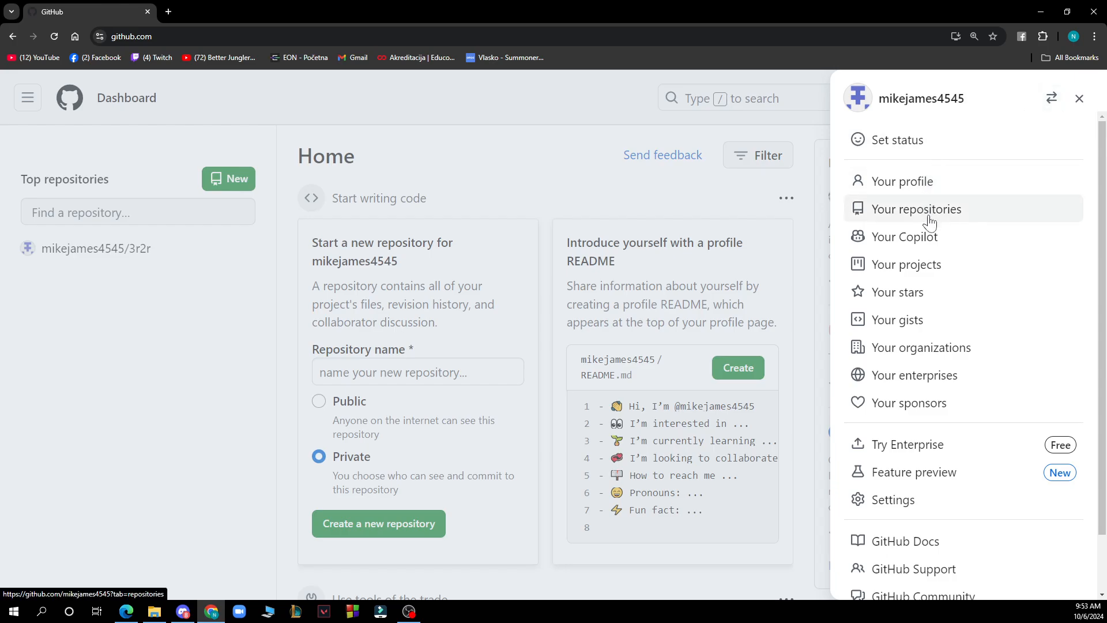
mouse_move(904, 235)
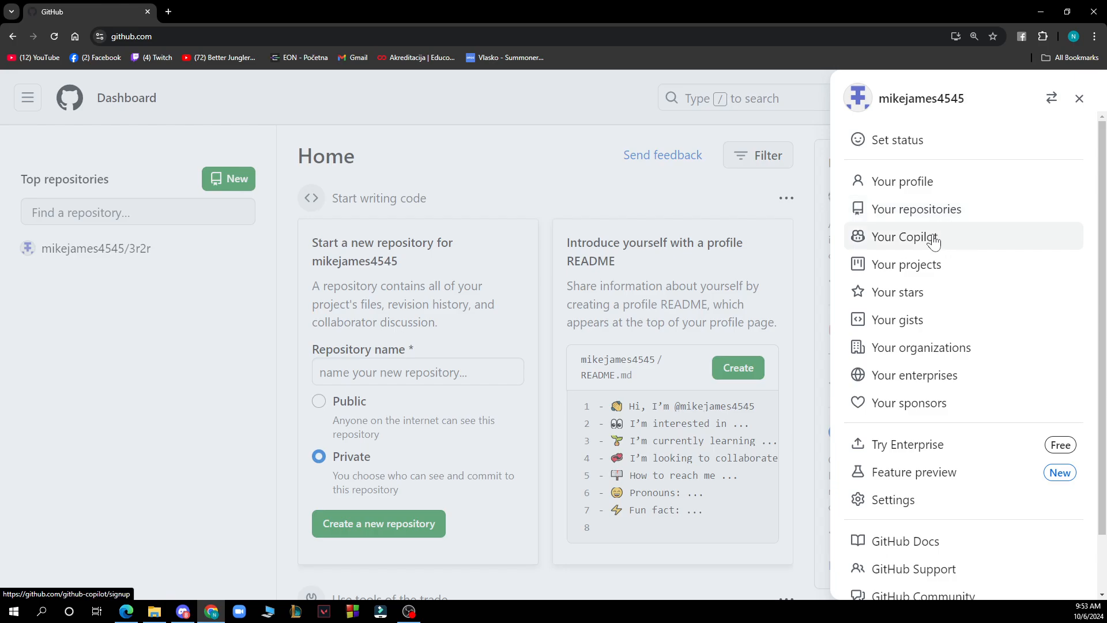
click(1080, 98)
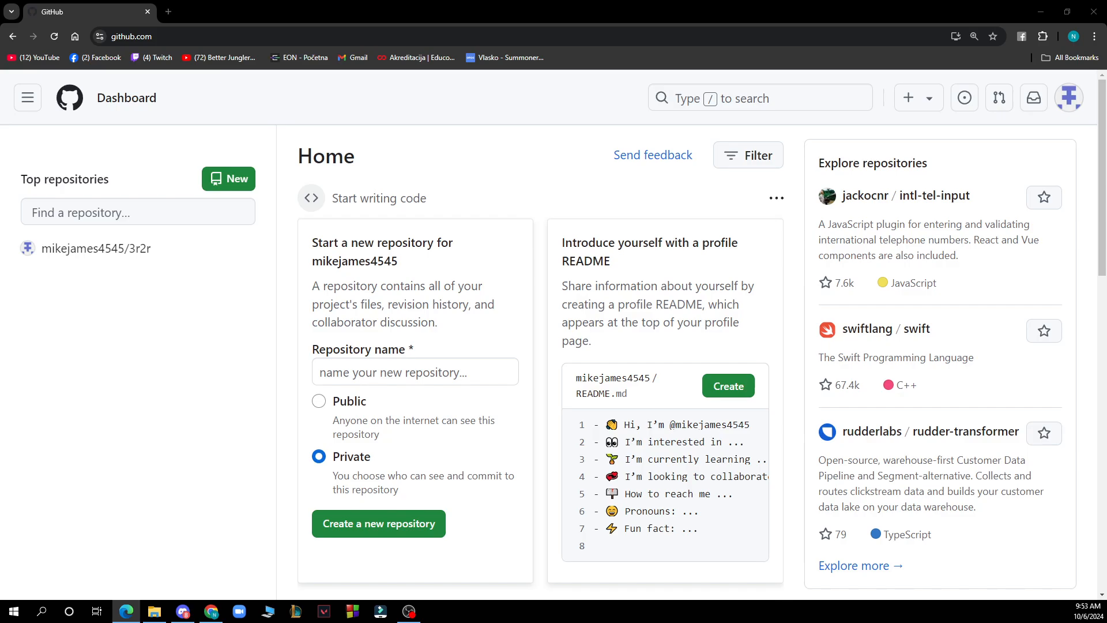
click(95, 248)
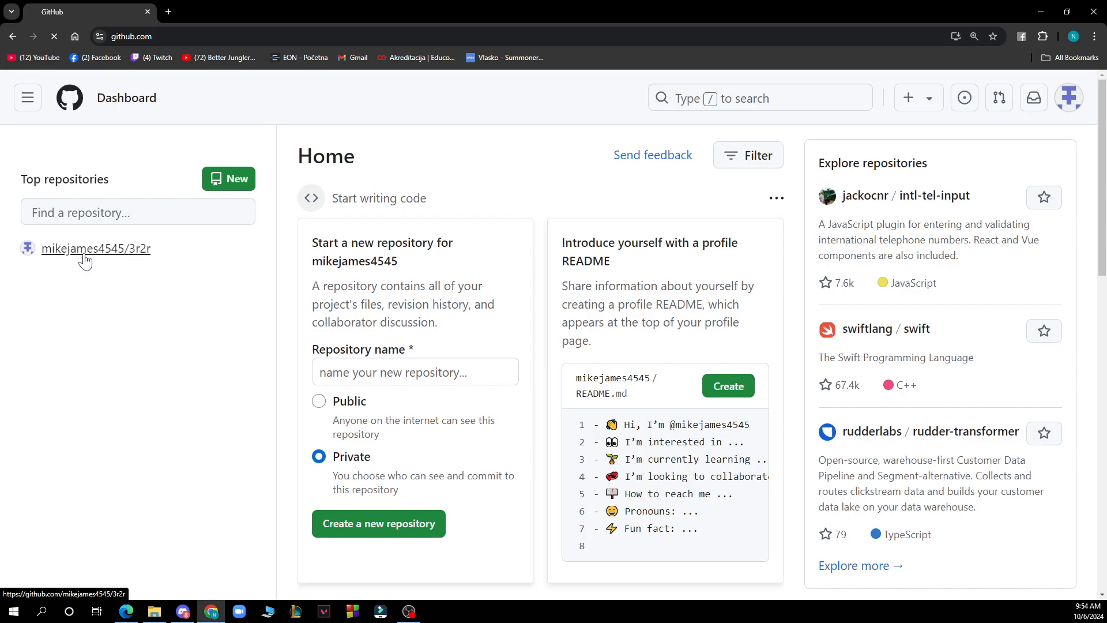
click(96, 248)
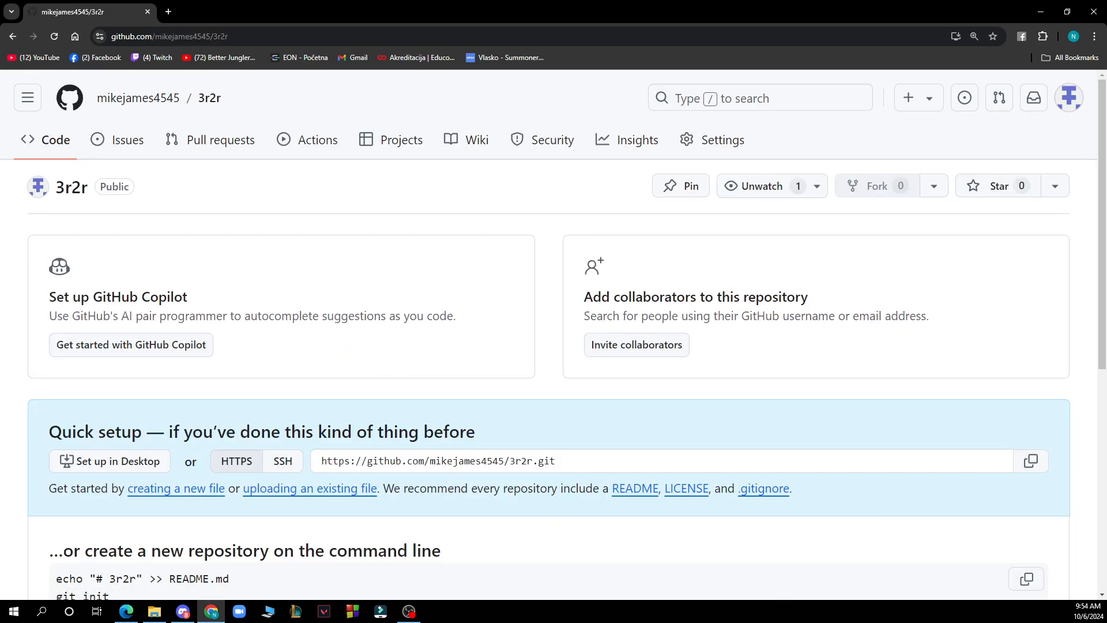
mouse_move(720, 139)
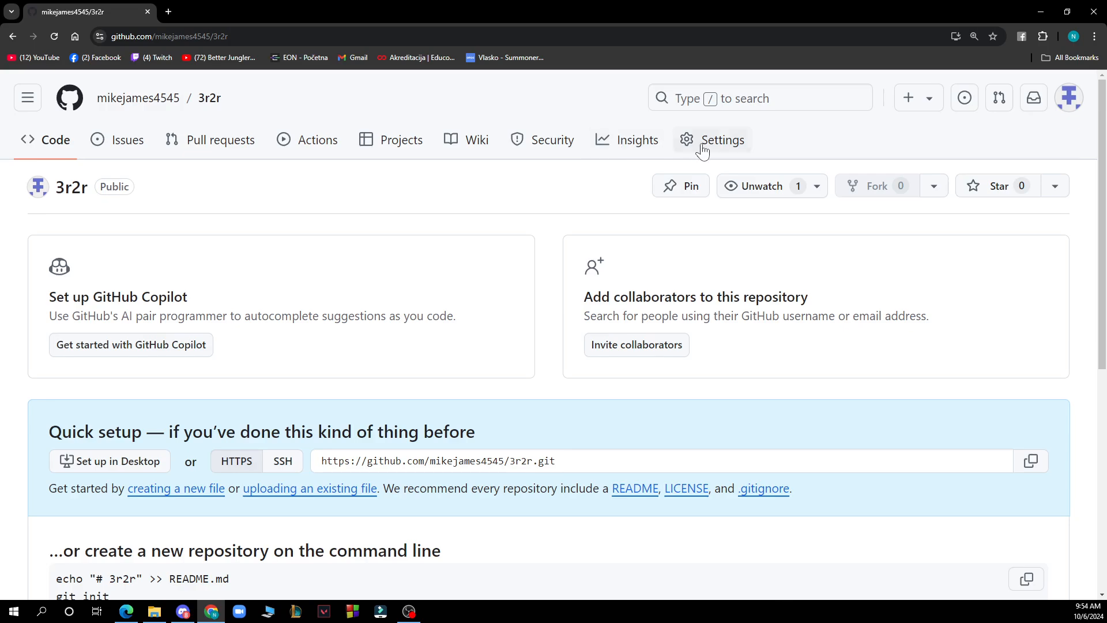
Go to the 3r2r repository's Settings to reach the General page
click(712, 140)
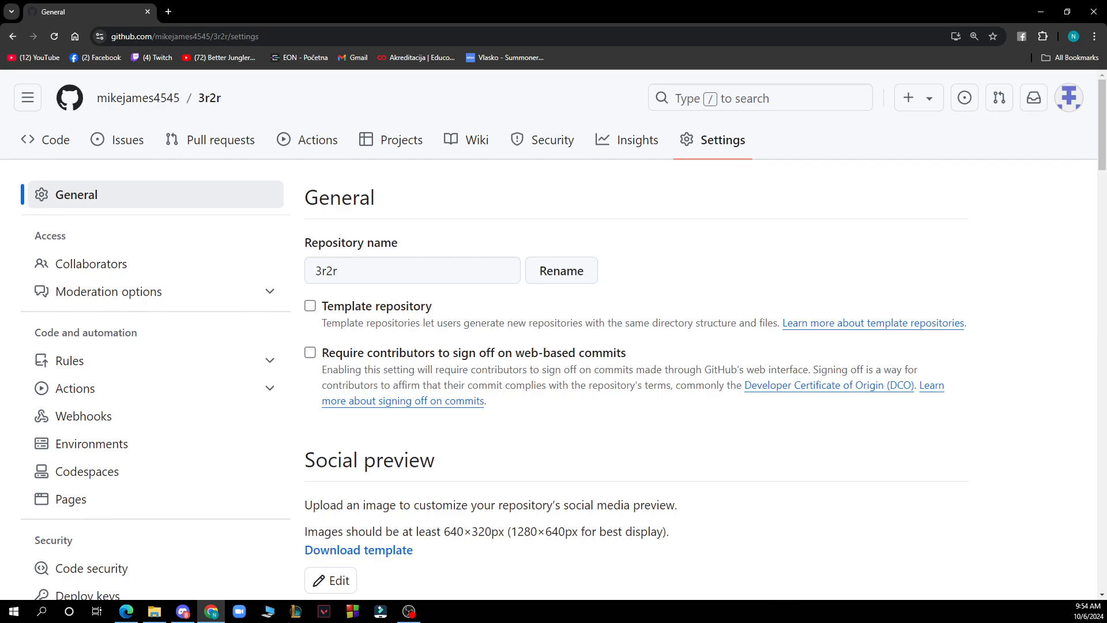
mouse_move(190, 336)
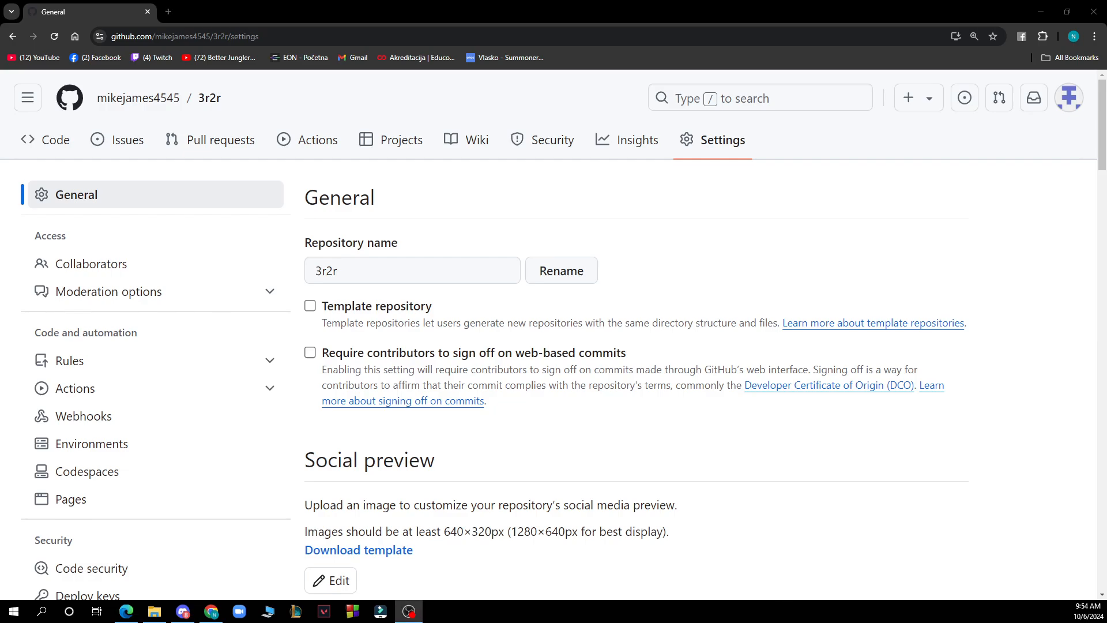
mouse_move(372, 8)
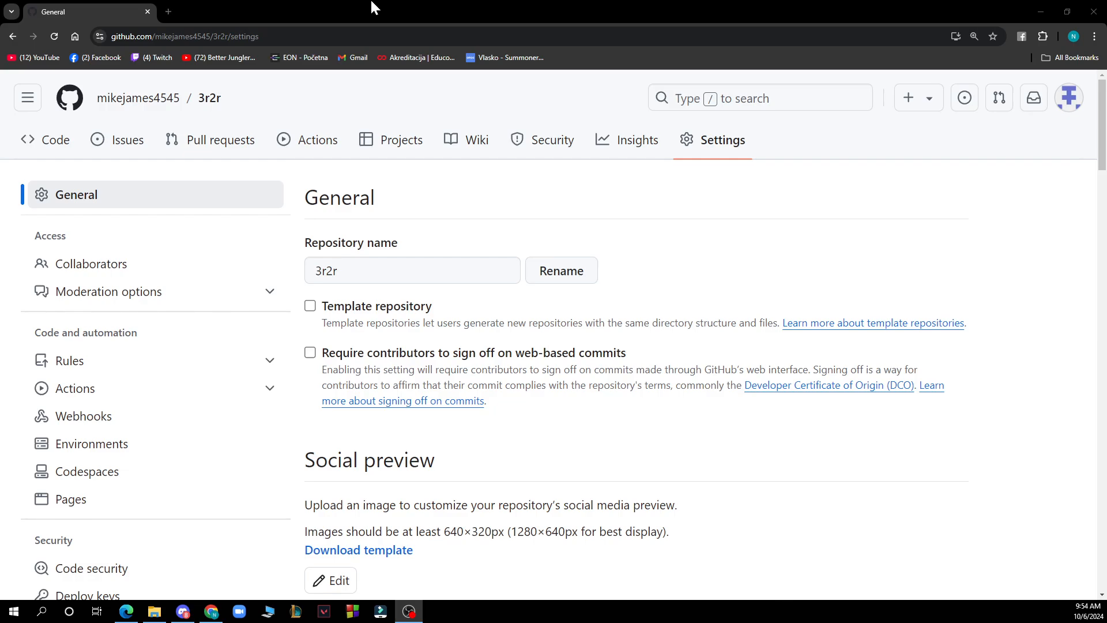